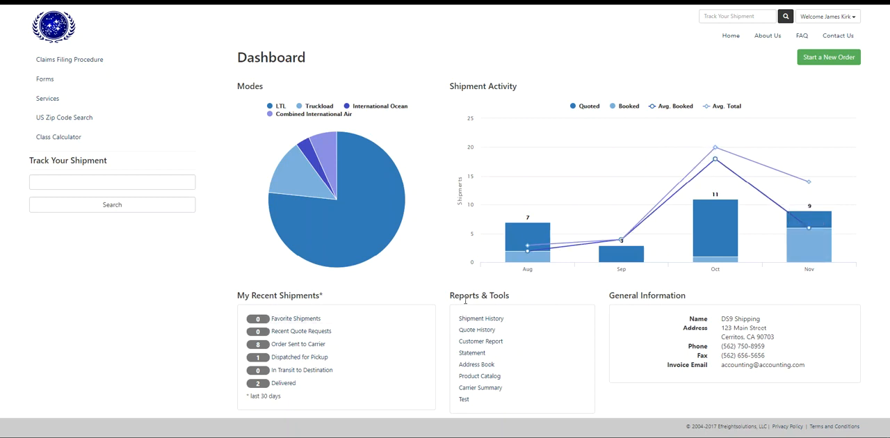
{"action": "mouse_move", "coordinate": [459, 266]}
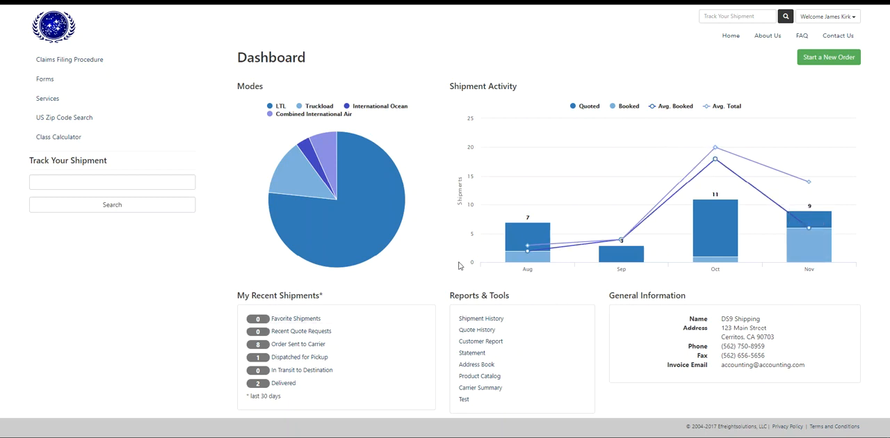
Choose Carrier Summary under Reports & Tools on the dashboard
{"action": "left_click", "coordinate": [481, 387]}
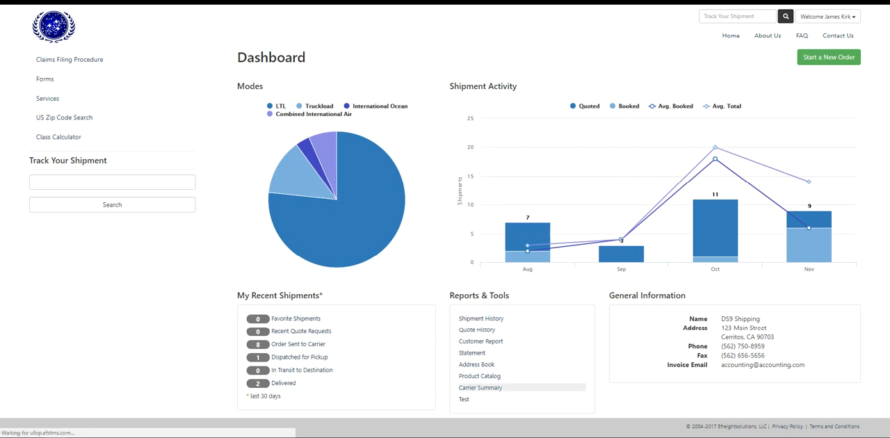
Load the Carrier Summary page with Q4 2017 volume, revenue and weight charts
{"action": "left_click", "coordinate": [480, 387]}
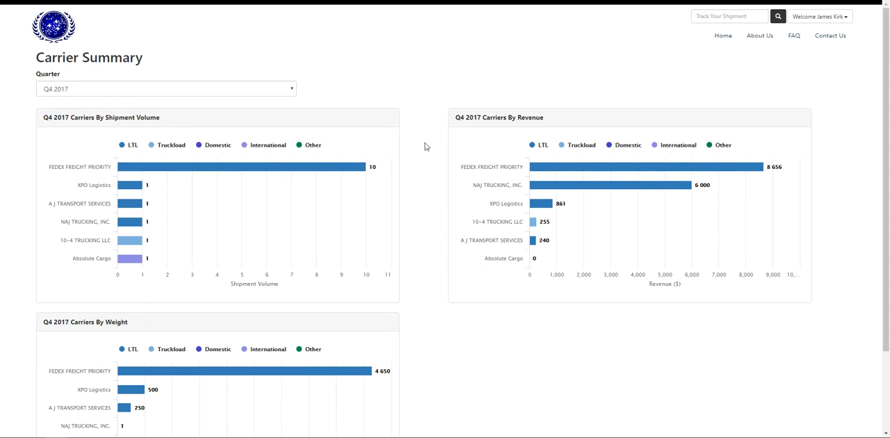
Switch the Quarter filter to Q4 2016 so all three carrier charts update
{"action": "left_click", "coordinate": [167, 90]}
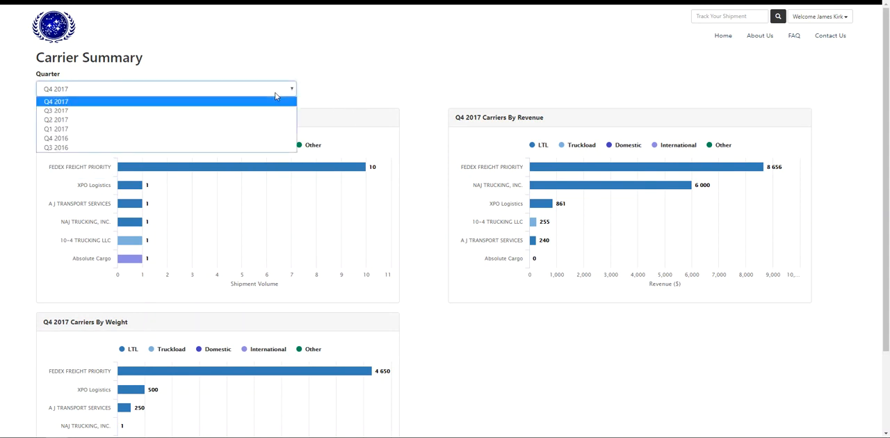
{"action": "left_click", "coordinate": [56, 137]}
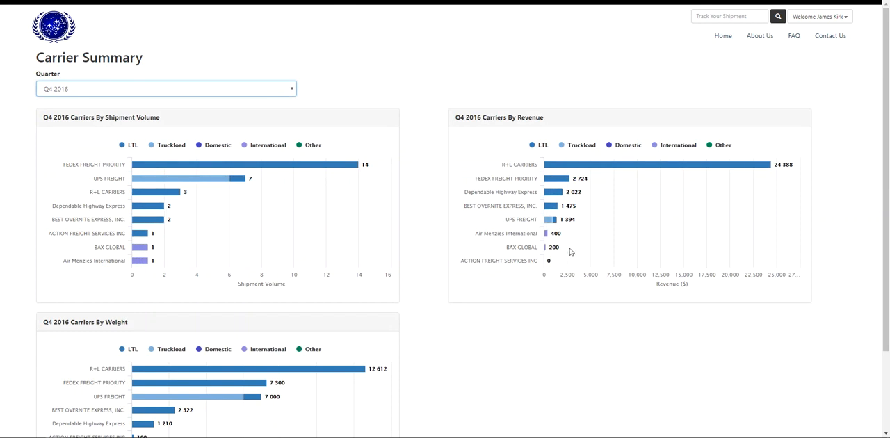
{"action": "mouse_move", "coordinate": [512, 258]}
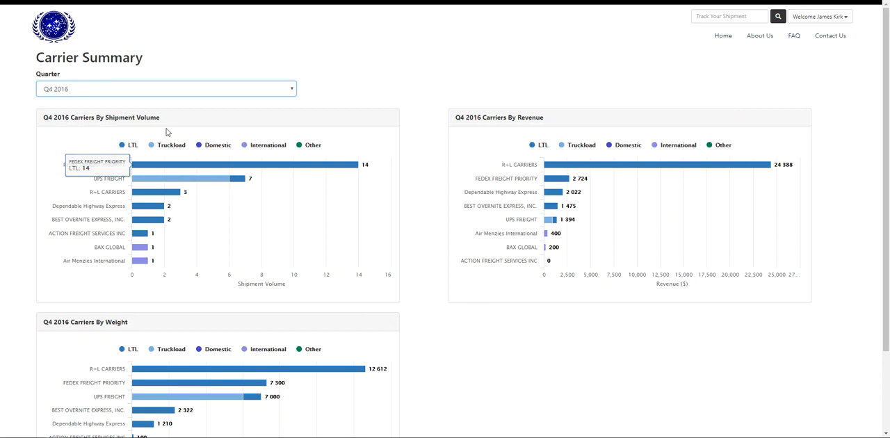
{"action": "mouse_move", "coordinate": [498, 151]}
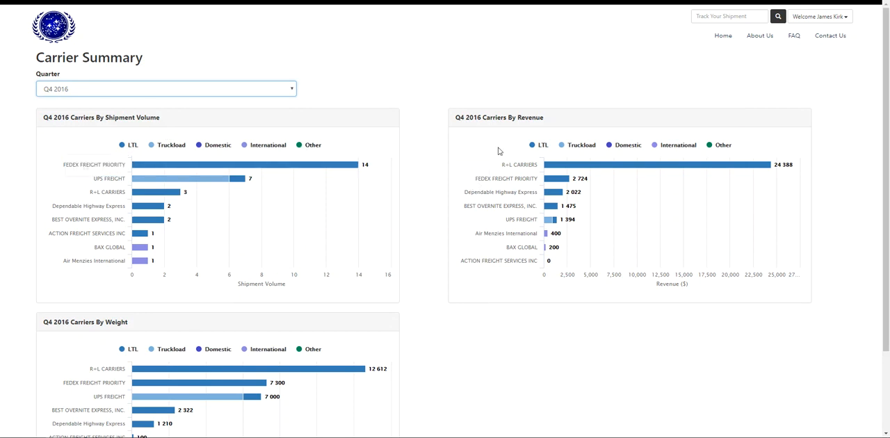
{"action": "mouse_move", "coordinate": [329, 370]}
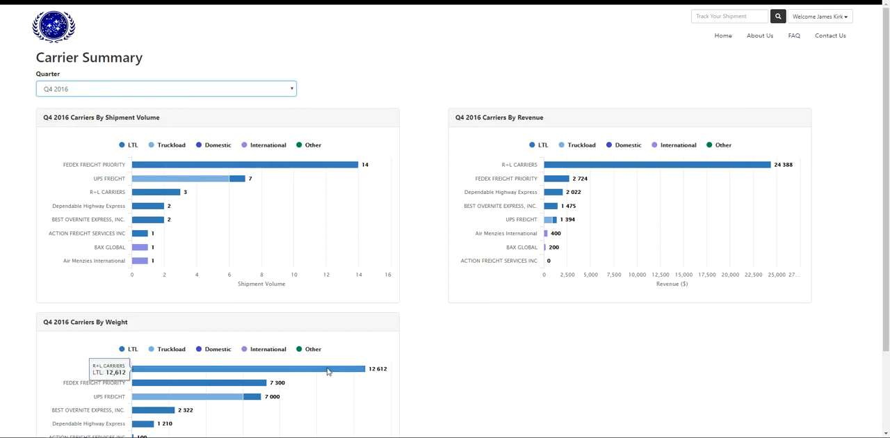
{"action": "mouse_move", "coordinate": [468, 270]}
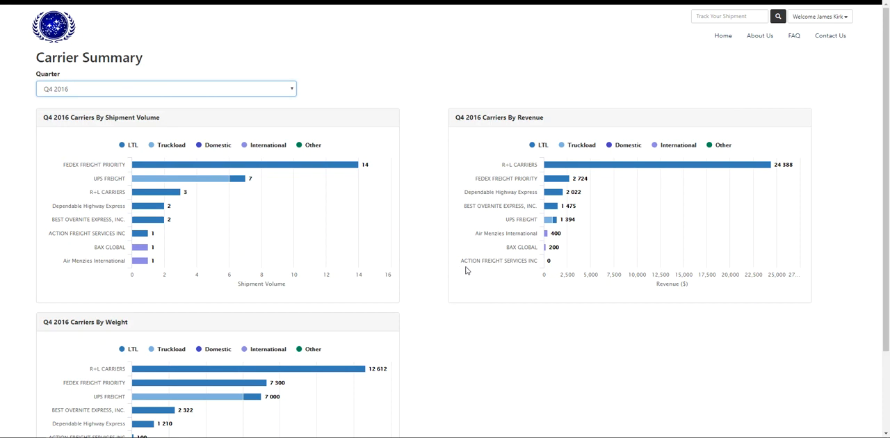
{"action": "mouse_move", "coordinate": [462, 263]}
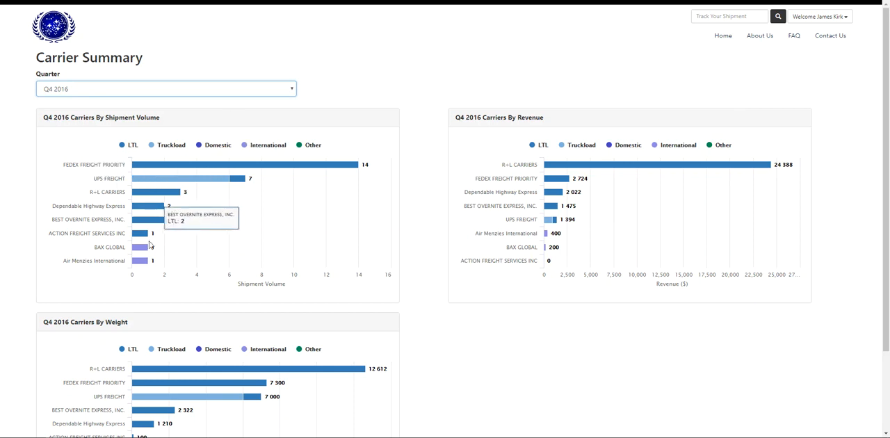
{"action": "mouse_move", "coordinate": [466, 427]}
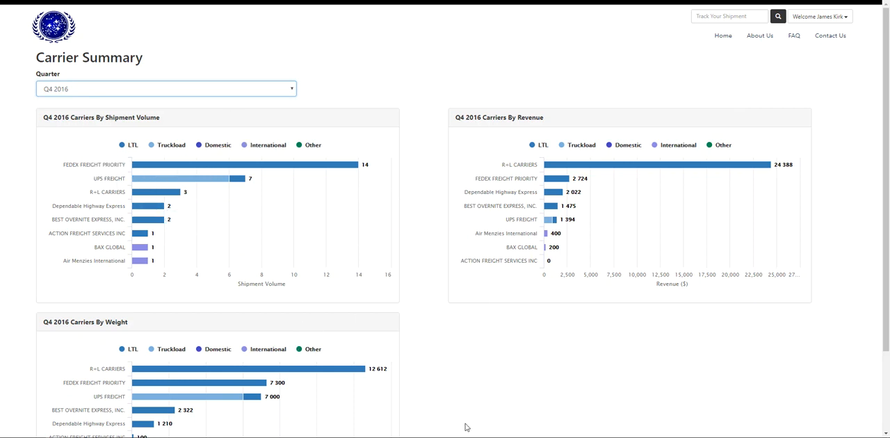
{"action": "mouse_move", "coordinate": [622, 281]}
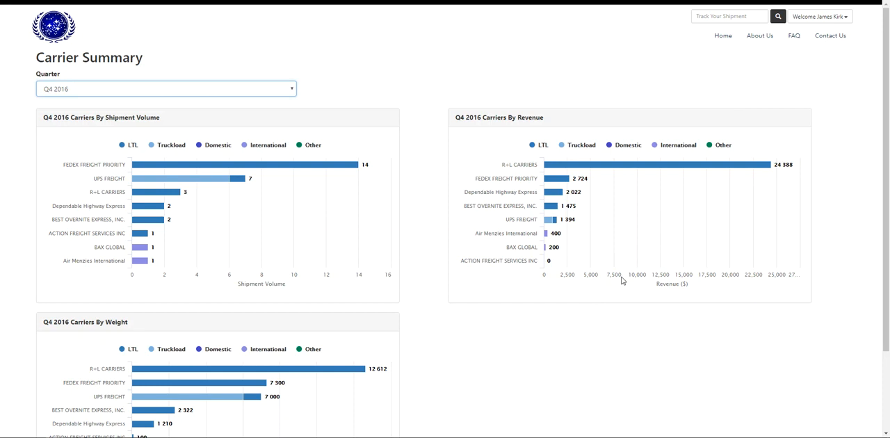